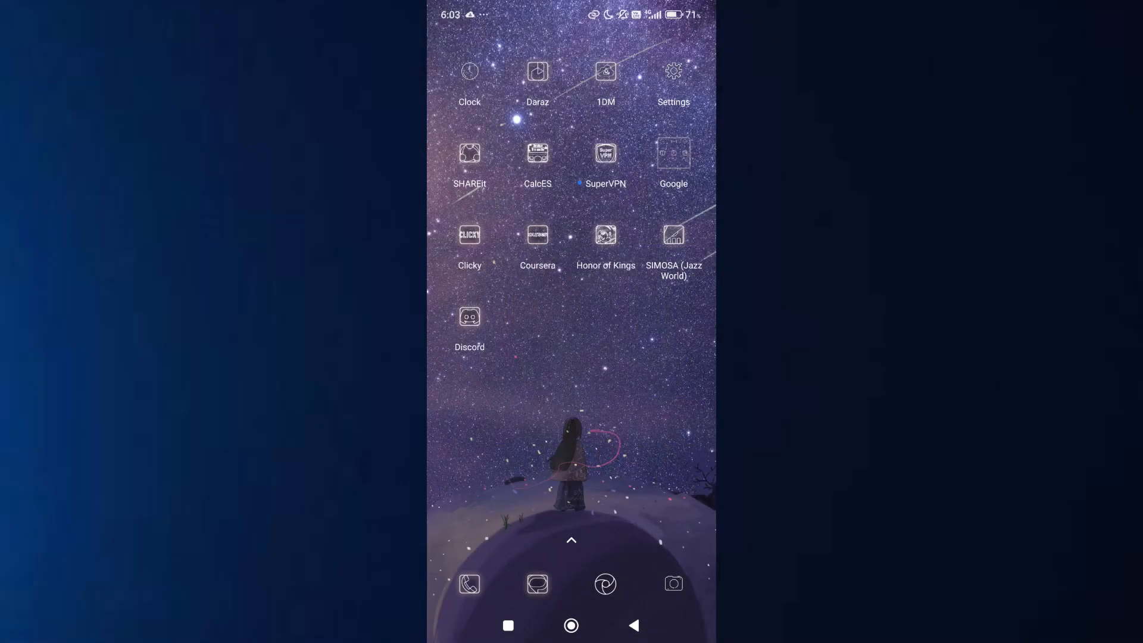
Launch Discord from the home screen to show the #general channel
left_click(470, 316)
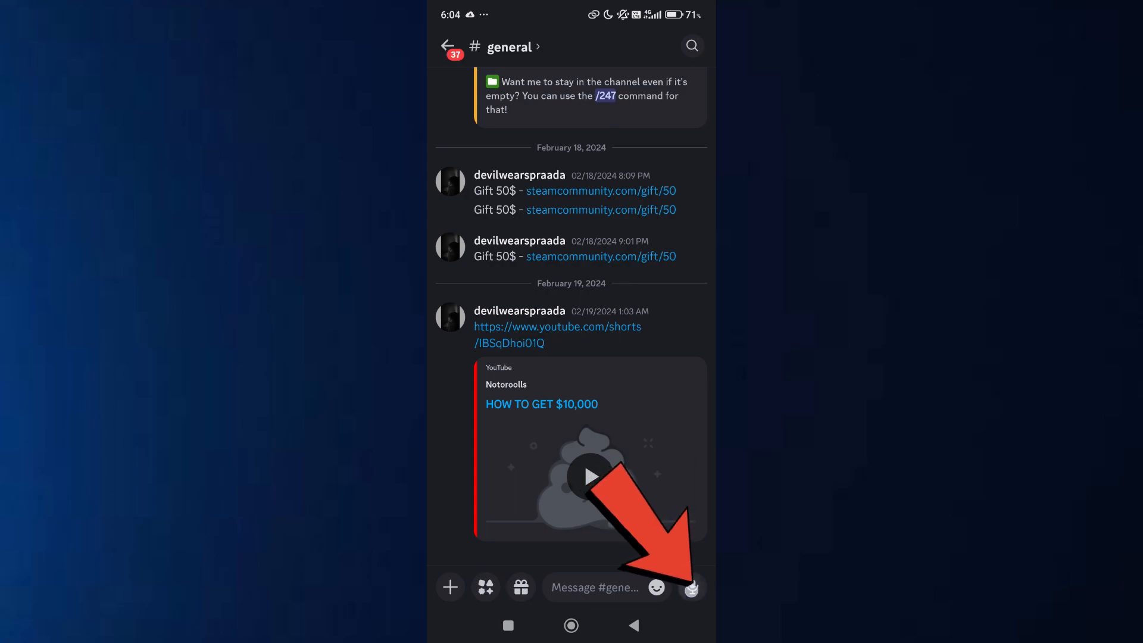
Copy the message link of your voice message in #general
left_click(689, 588)
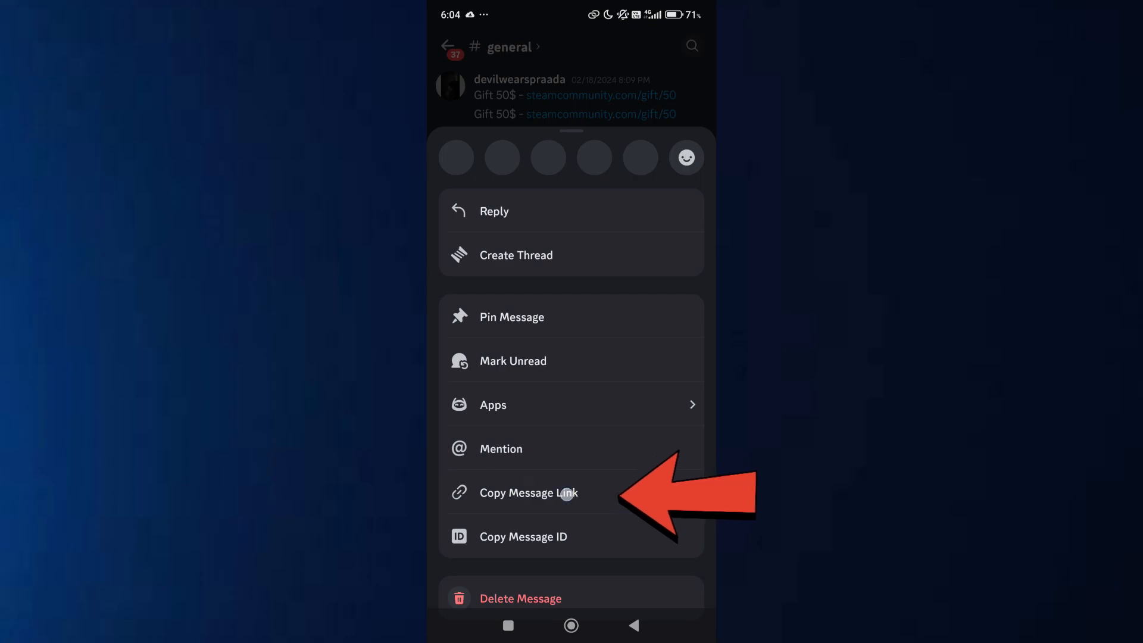
left_click(528, 493)
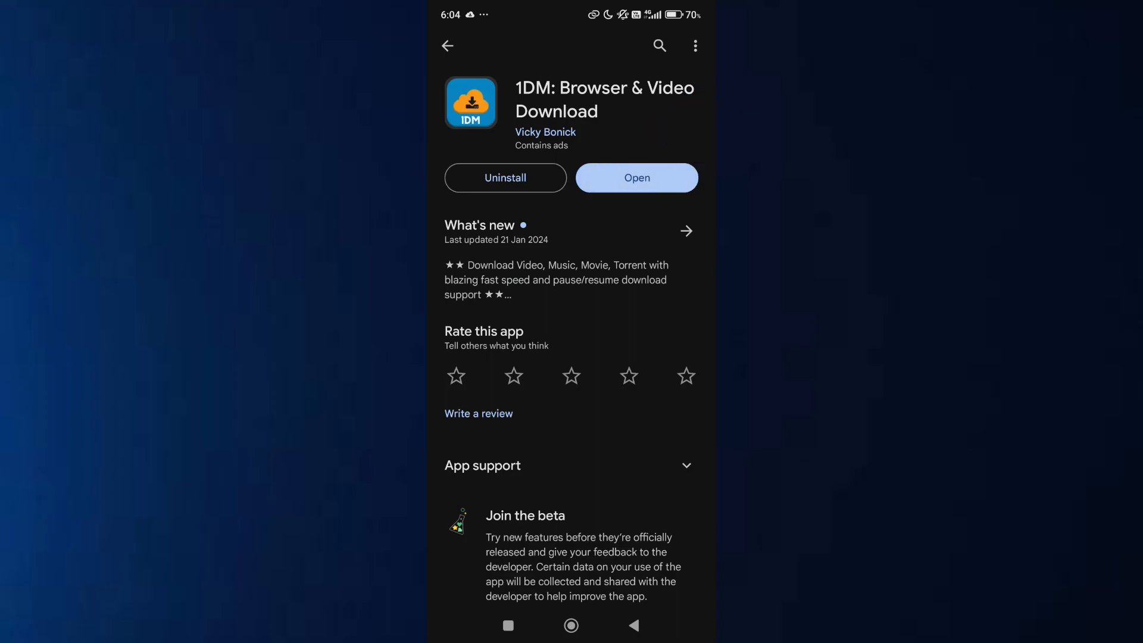
left_click(636, 178)
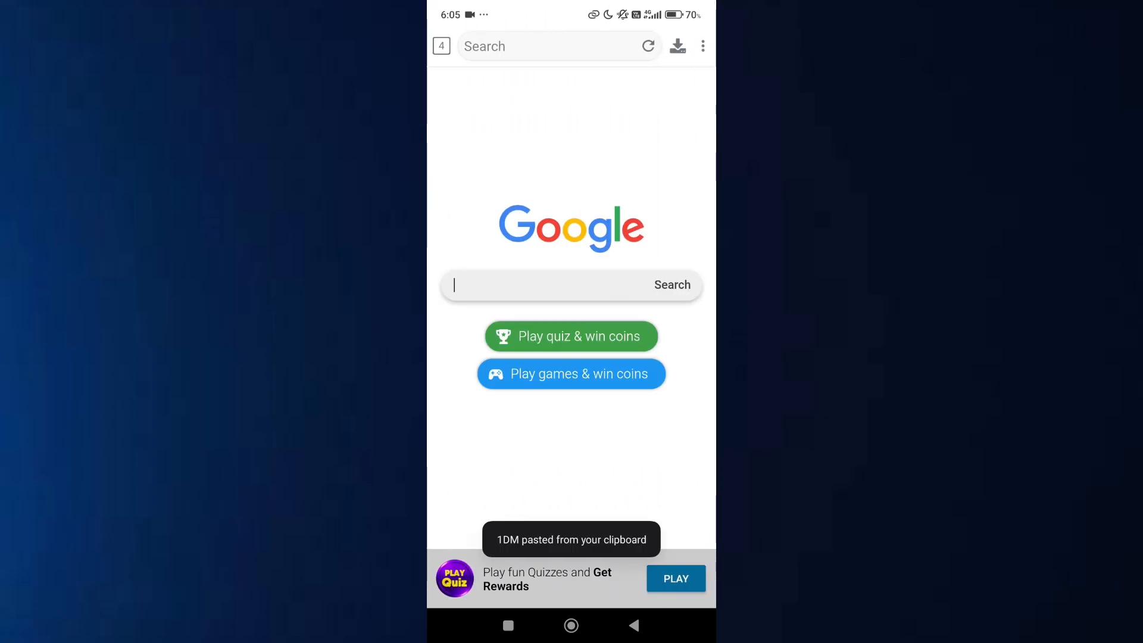
type("https://discord.com/channels/113009")
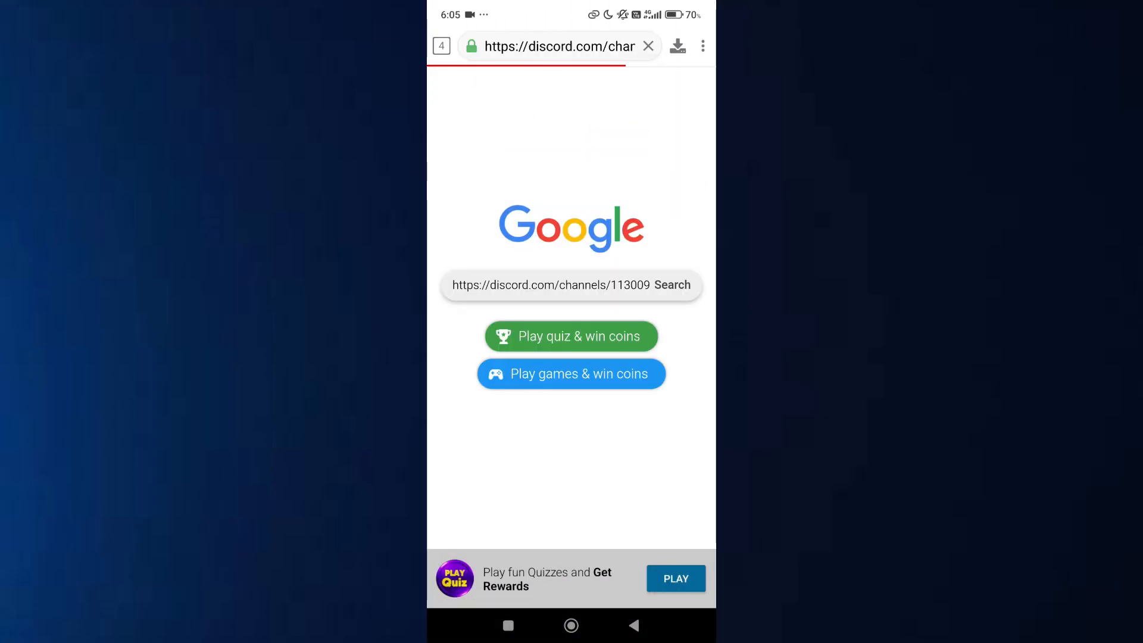
left_click(702, 46)
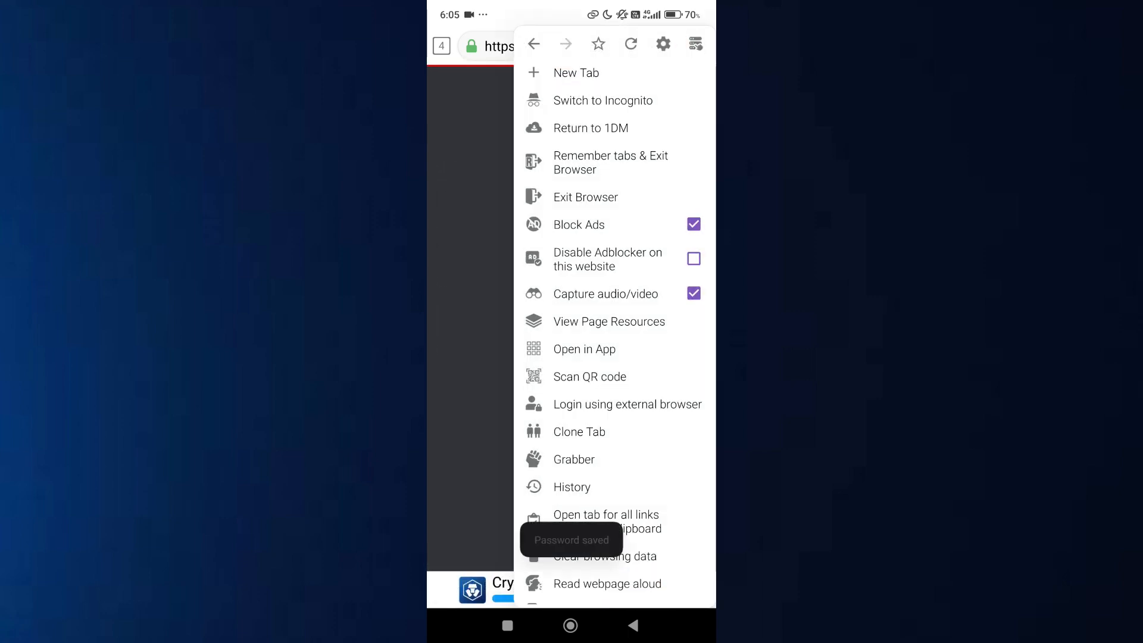
Select the detected .mp3 voice clip and start downloading it as Discord.mp3
scroll("down", 3)
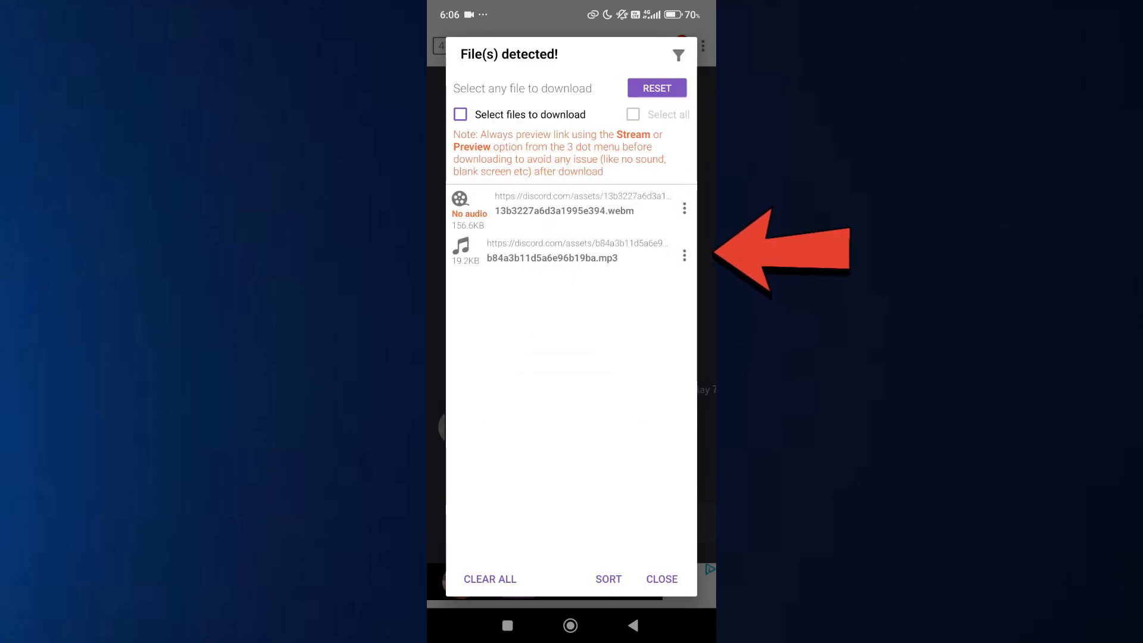
left_click(685, 256)
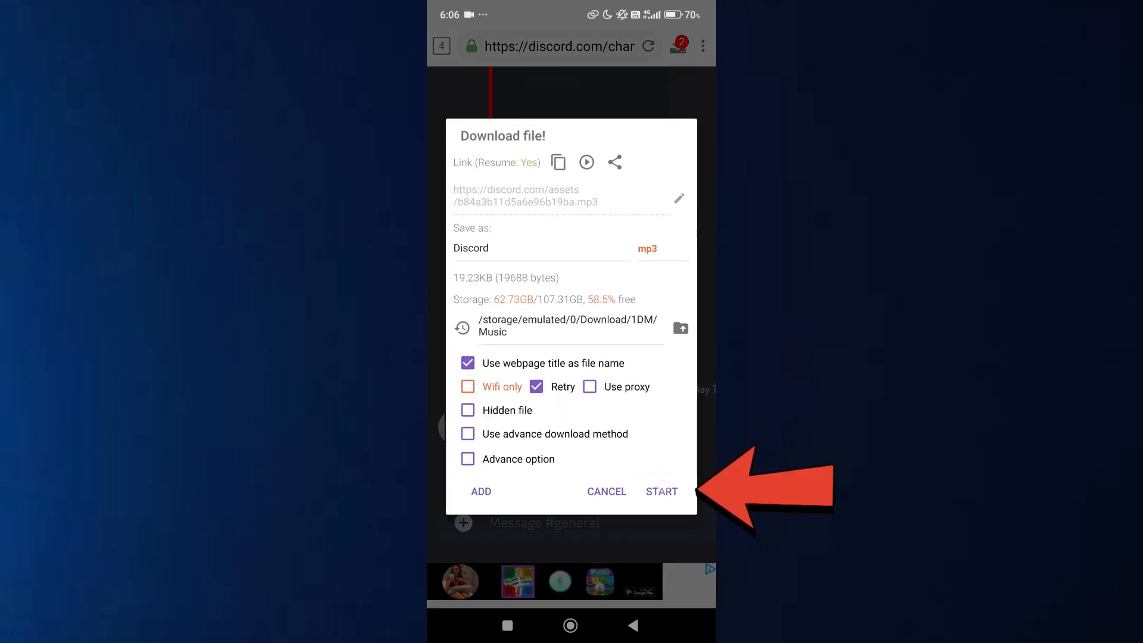
left_click(661, 491)
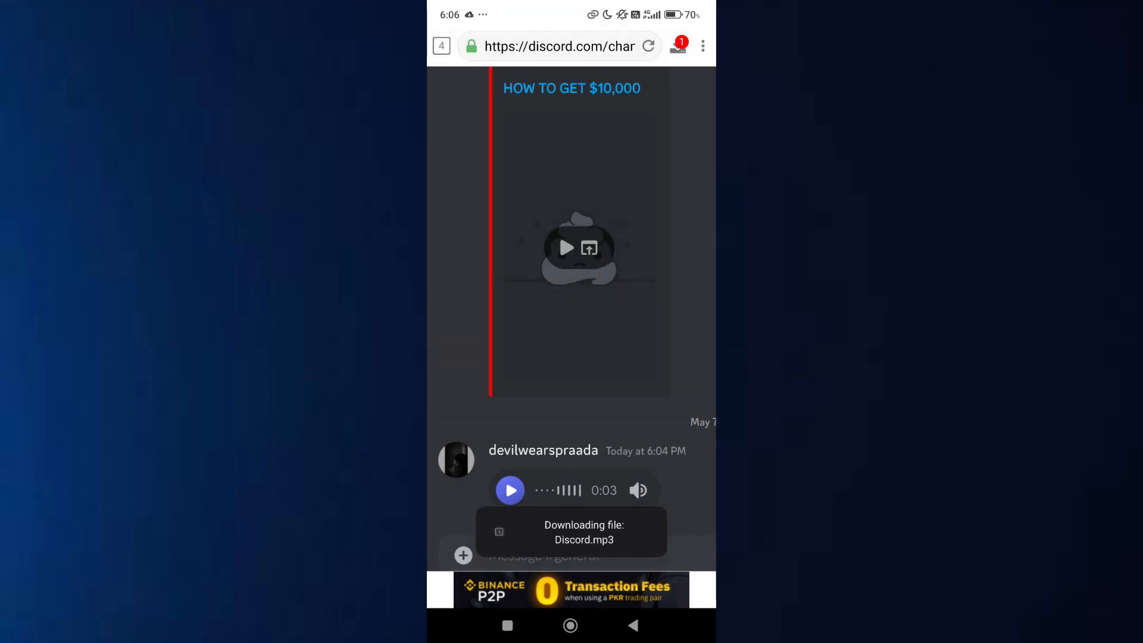
Reopen the 1DM browser's three-dot options menu while Discord.mp3 downloads
left_click(702, 45)
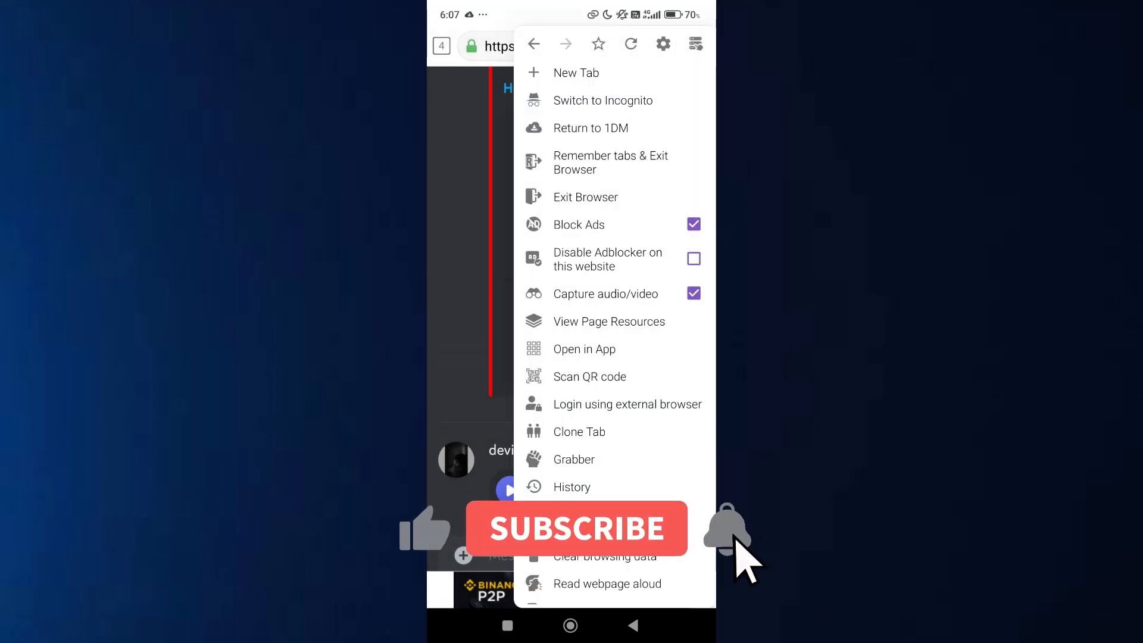